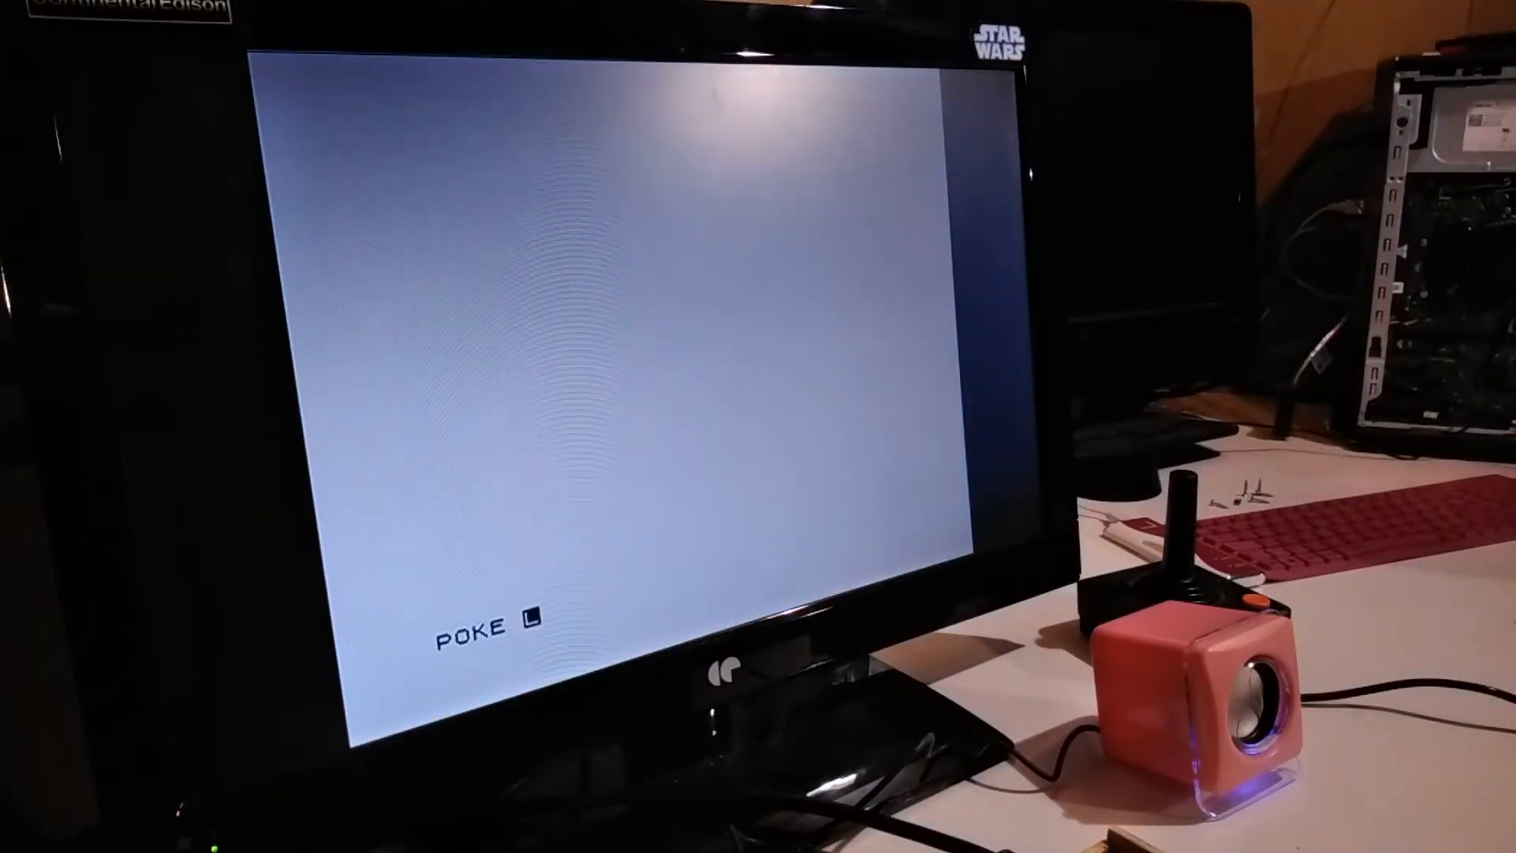
{"action": "type", "text": "PP"}
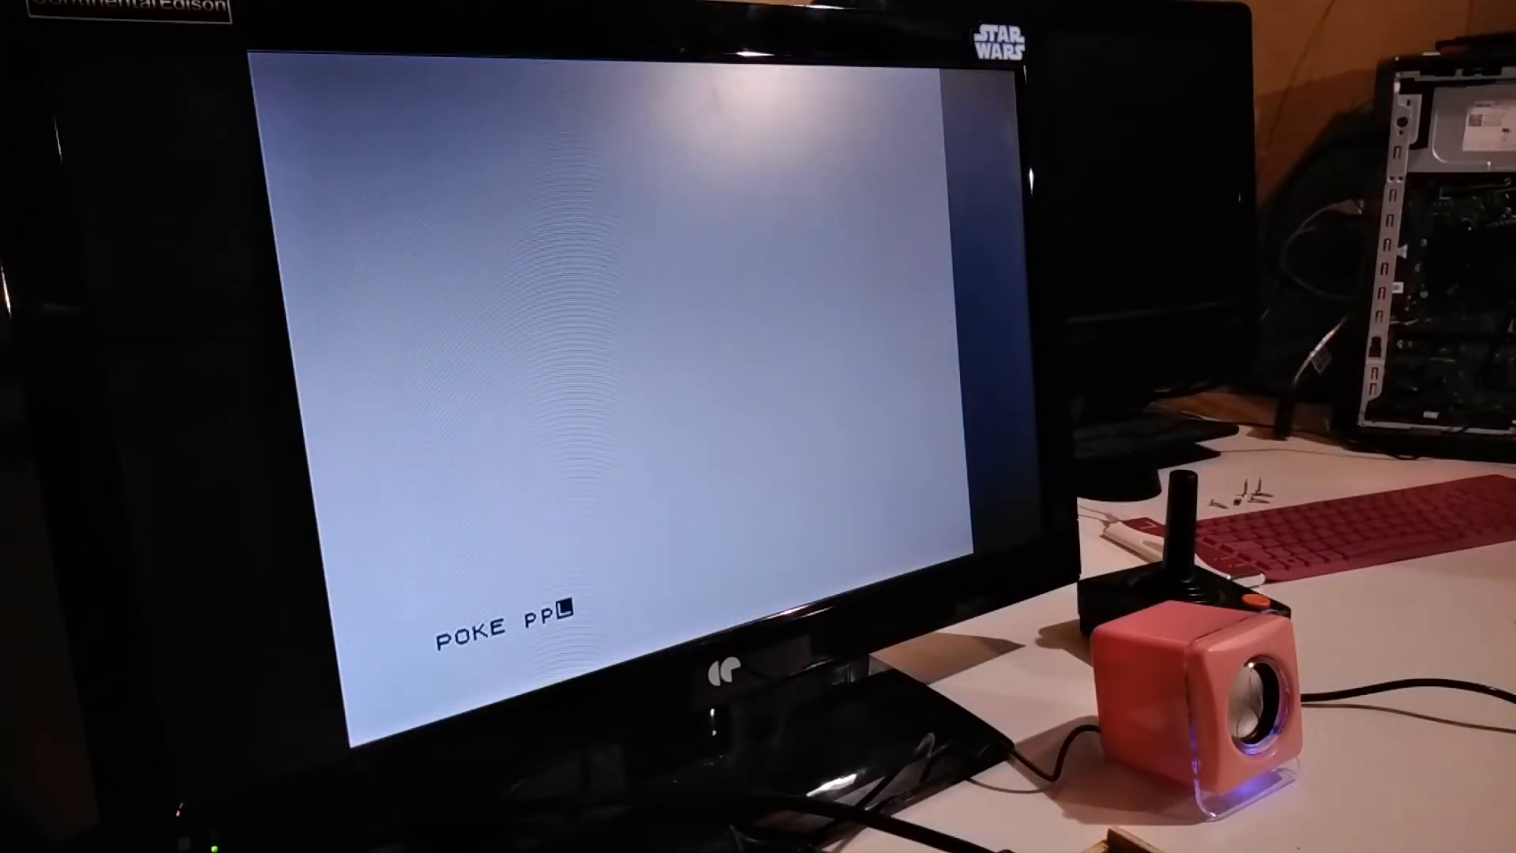
{"action": "type", "text": "lddks"}
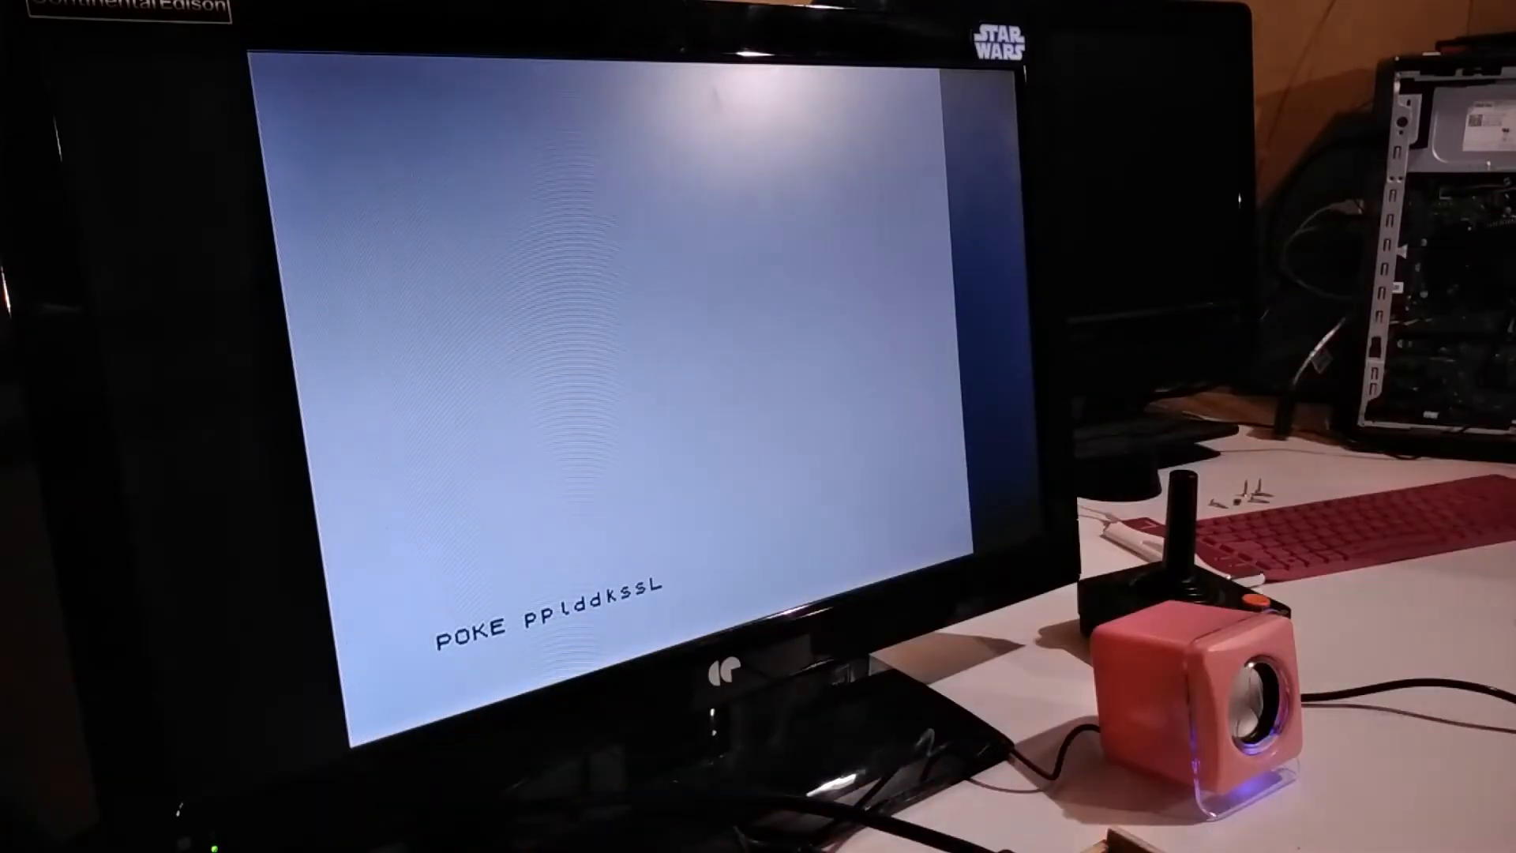
{"action": "type", "text": "shdjL"}
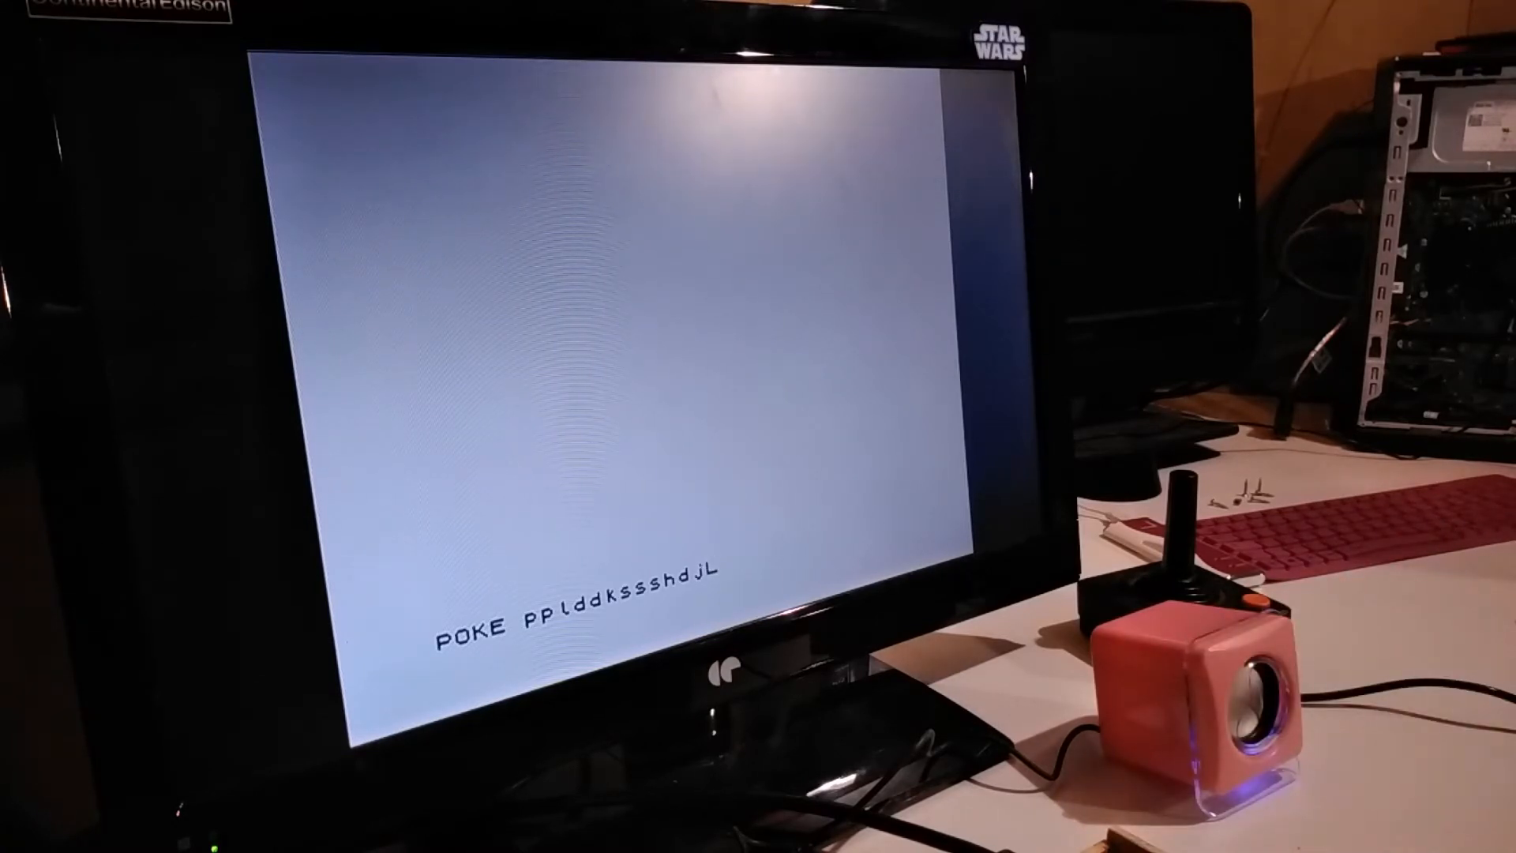
{"action": "type", "text": "iii"}
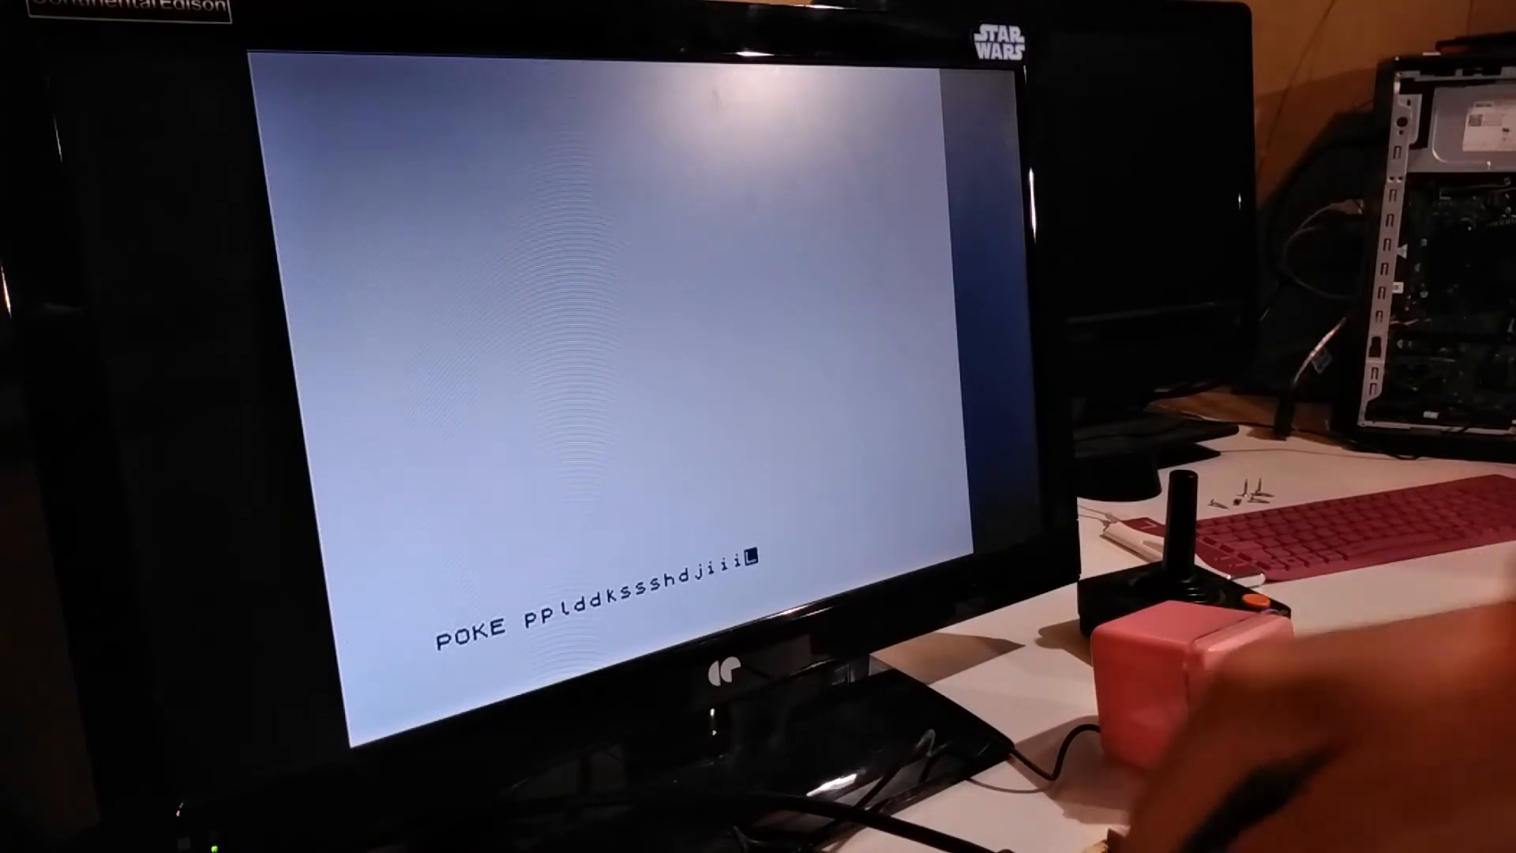